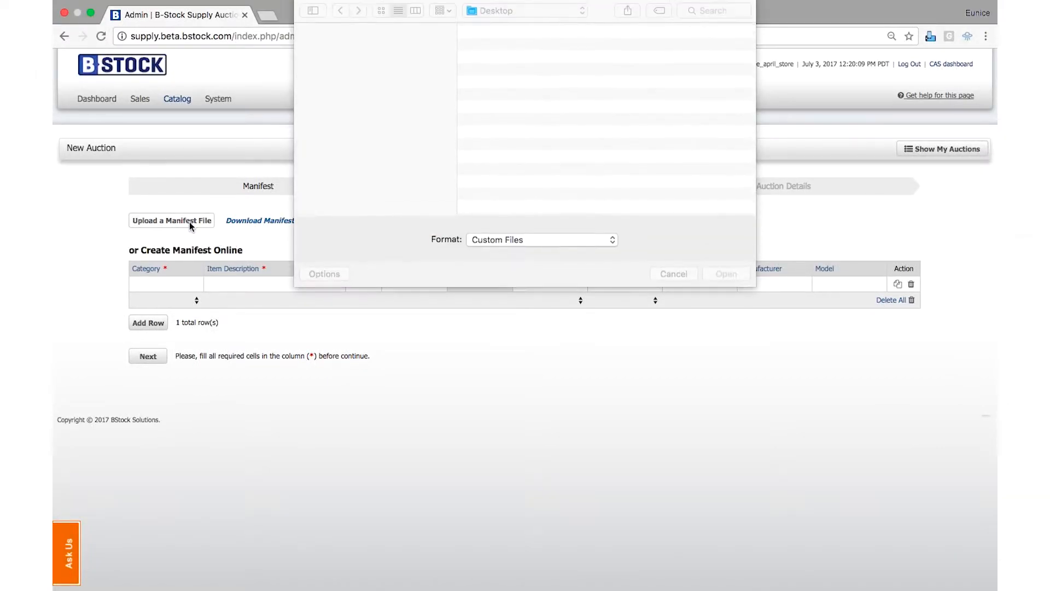
# - Dismiss the macOS Open dialog without choosing a manifest file
pyautogui.click(673, 274)
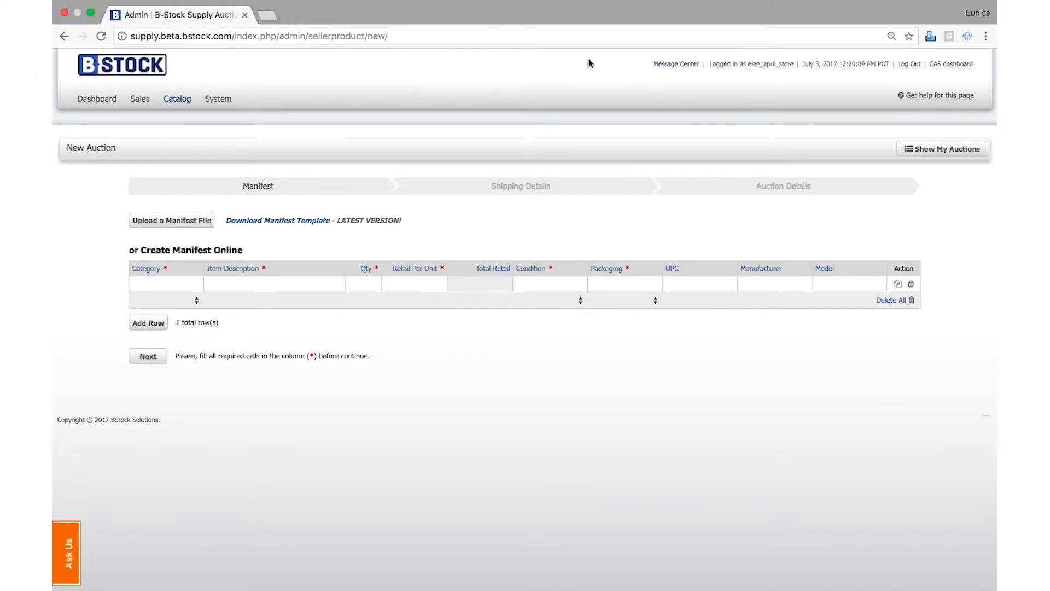
# - Attach supply_manifest_template_demo.xlsx so the grid lists three speaker items totalling 70 units and $7,400
pyautogui.click(172, 220)
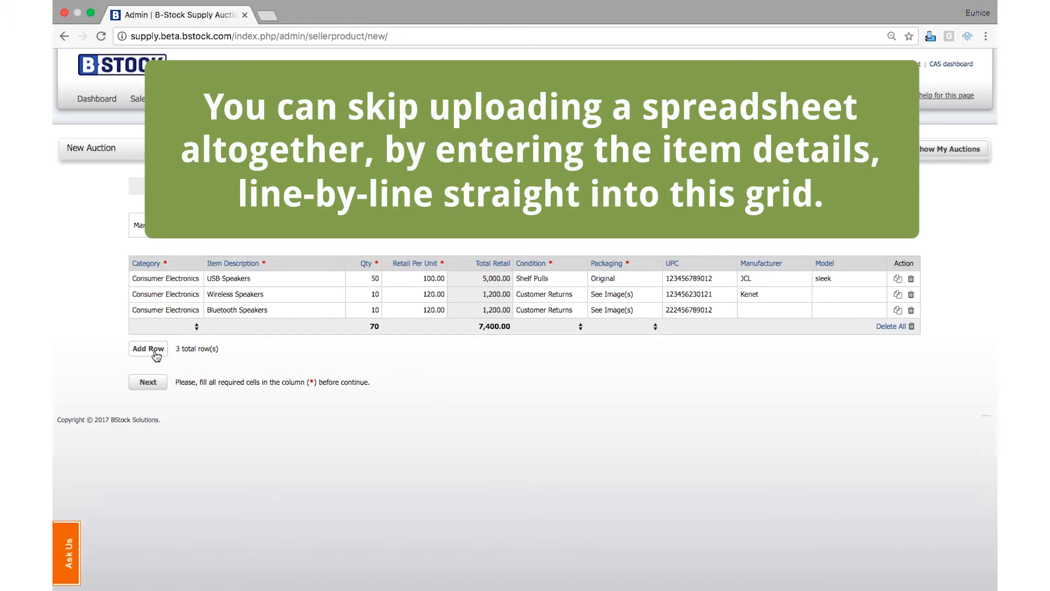
pyautogui.click(148, 347)
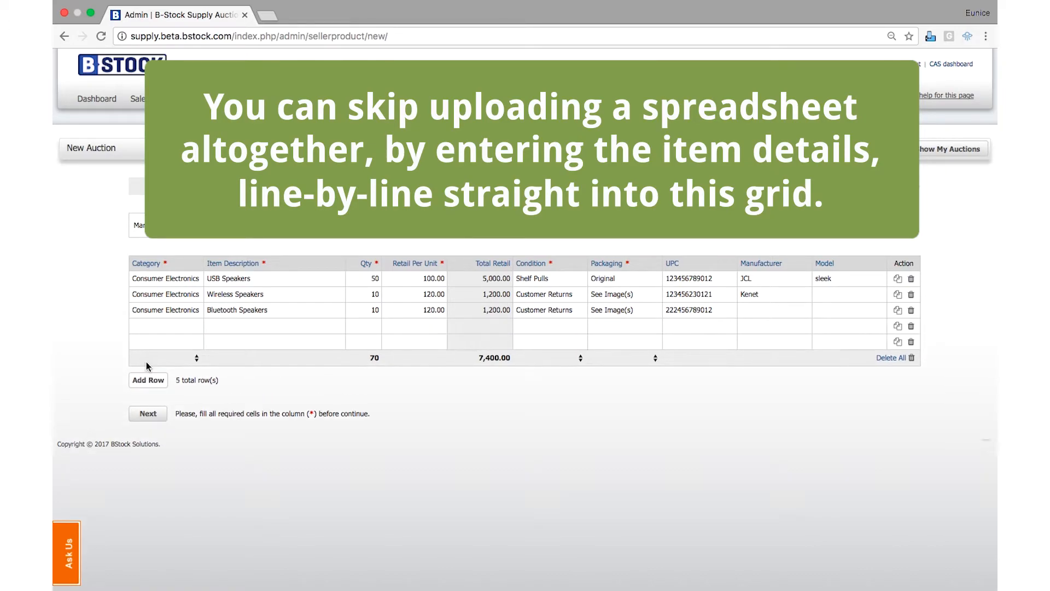
pyautogui.click(911, 341)
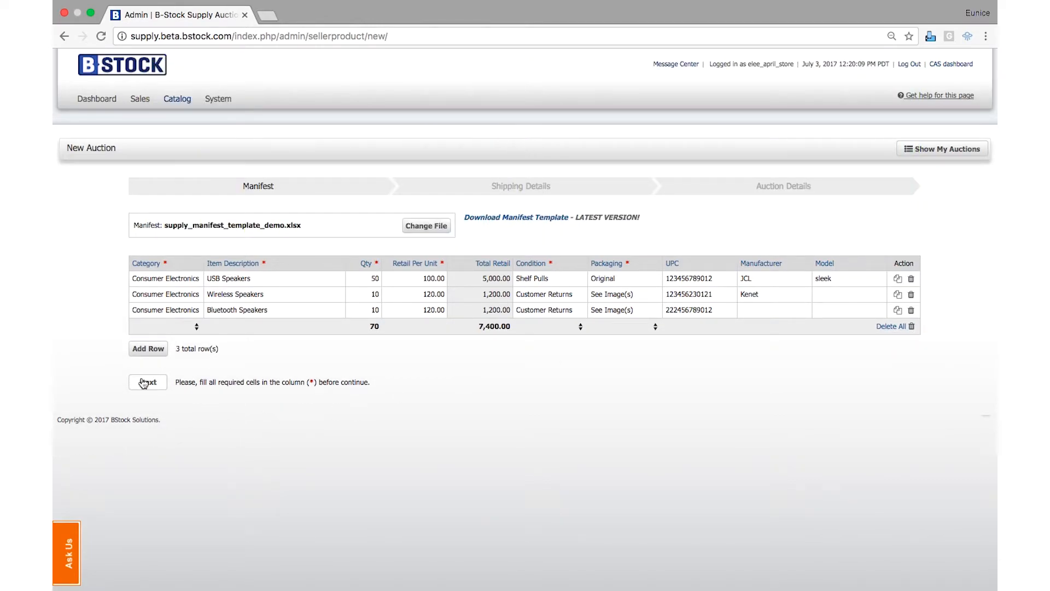
# - Continue past the manifest to Shipping Details with the Redwood City ship-from address
pyautogui.click(147, 381)
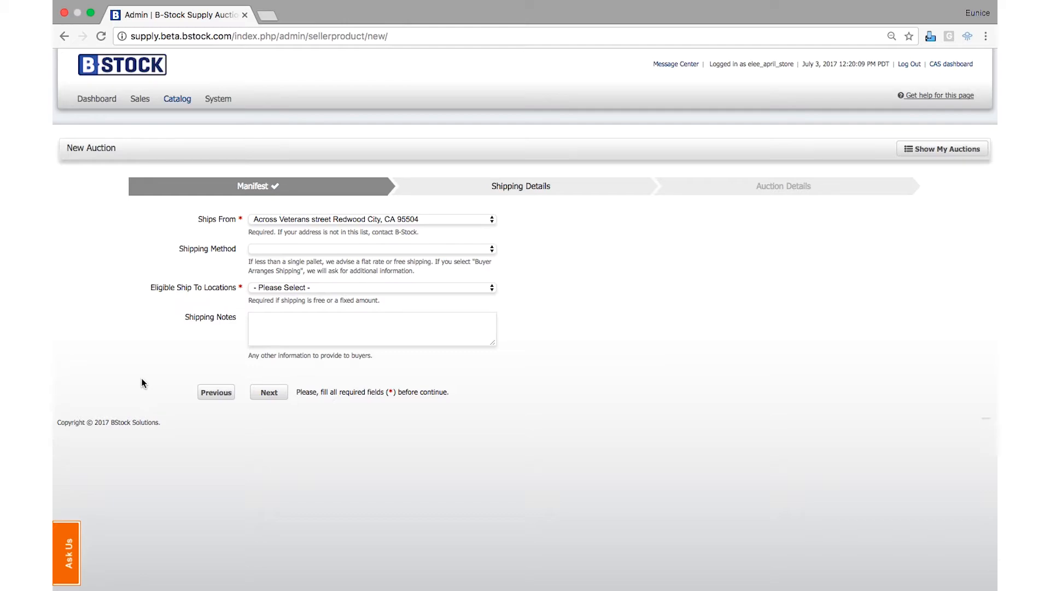
pyautogui.click(370, 248)
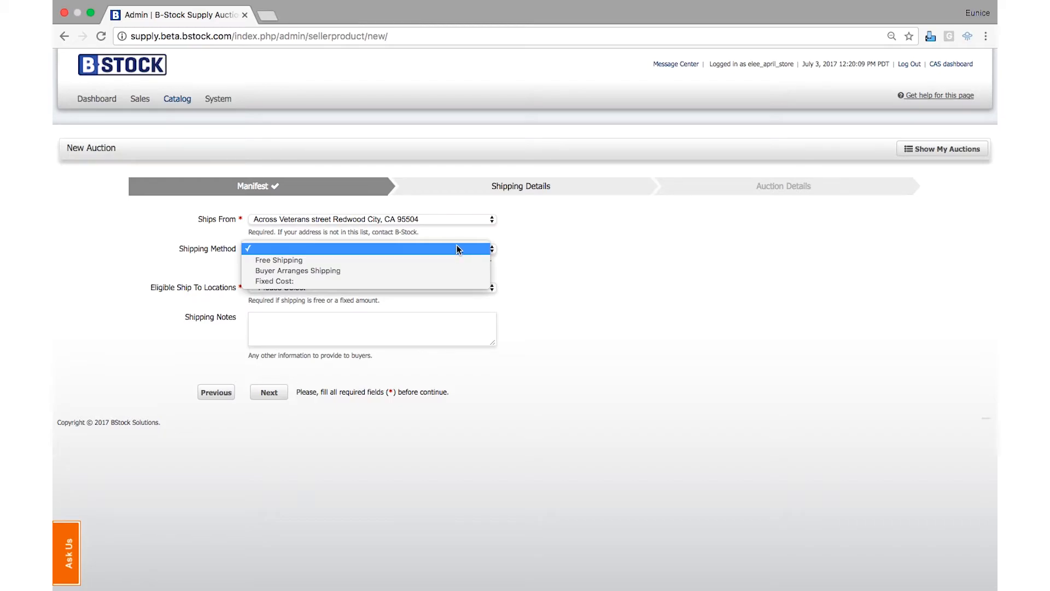
pyautogui.moveTo(420, 281)
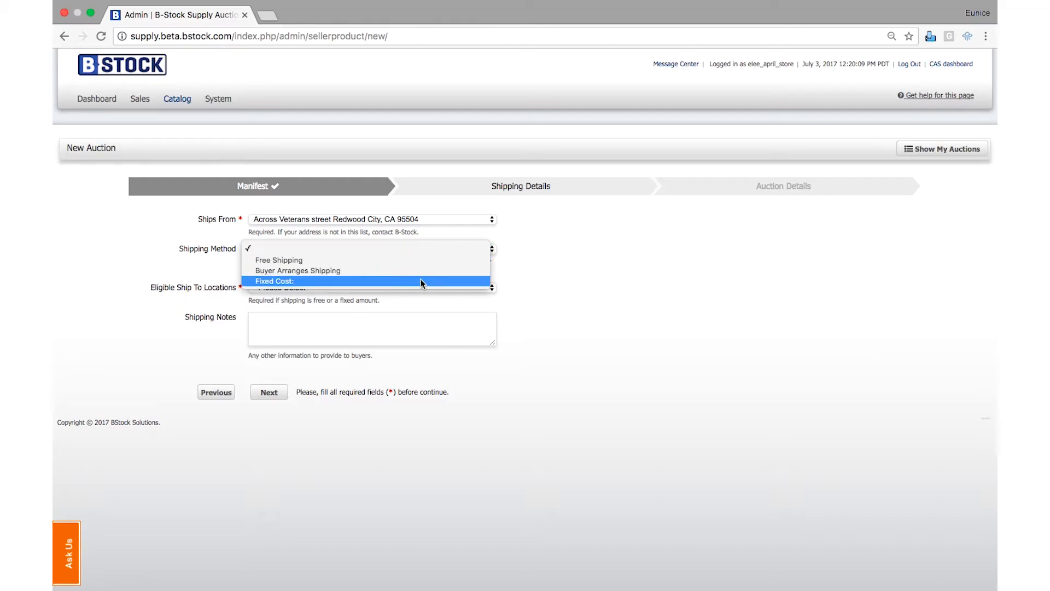
# - Choose Fixed Cost shipping of 10 via UPS, no buyer pickup, continental US only
pyautogui.click(276, 281)
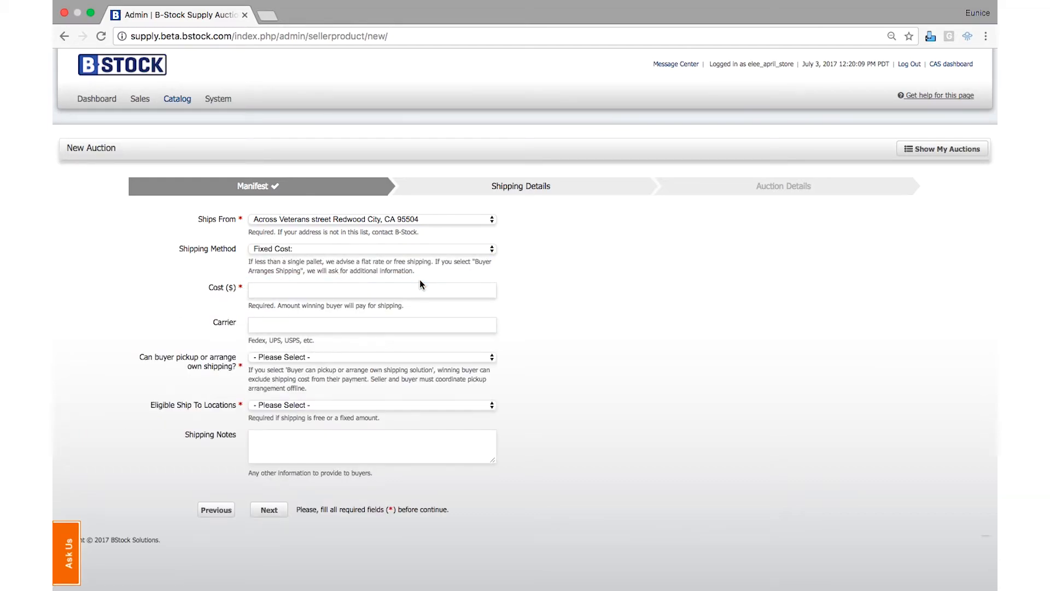
pyautogui.click(371, 289)
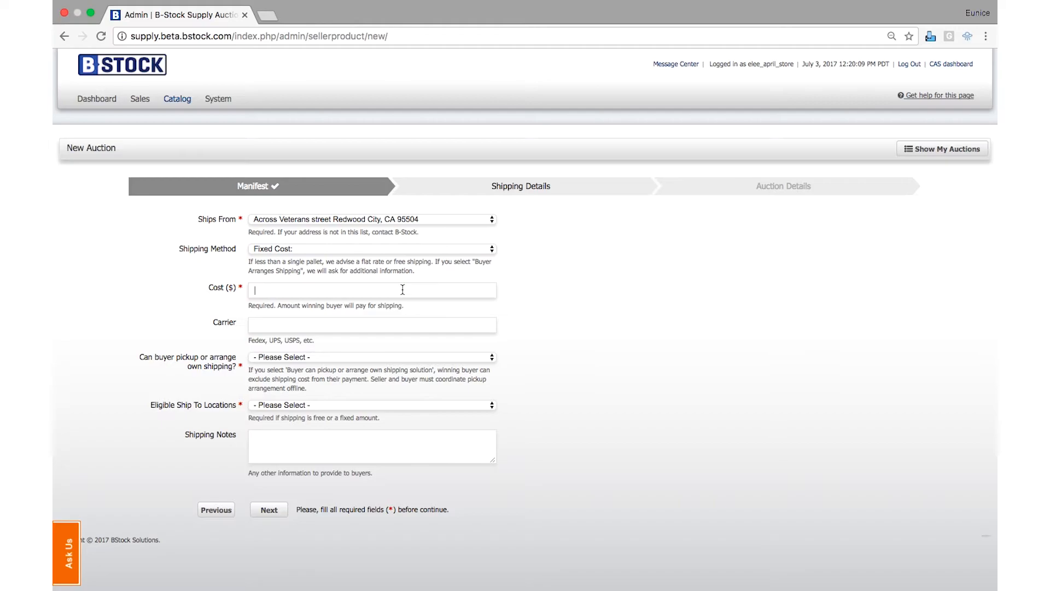
pyautogui.write('UP')
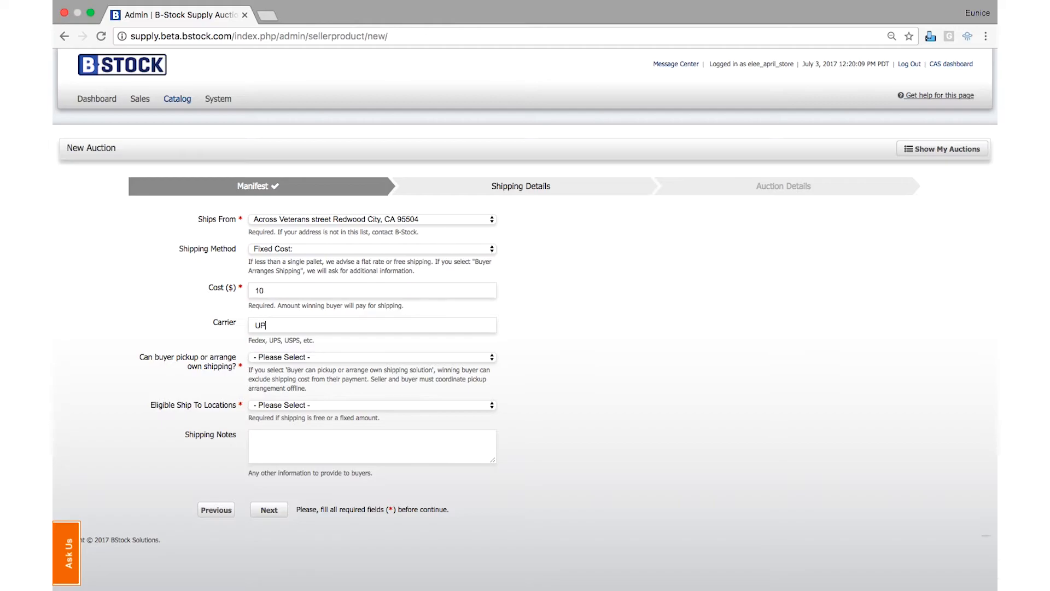
pyautogui.click(371, 356)
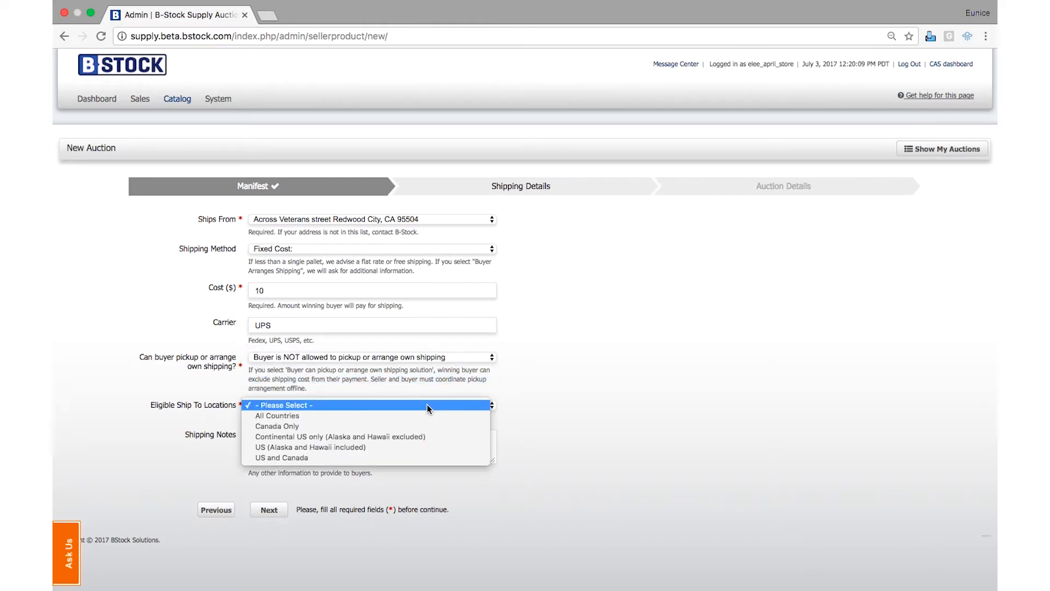
pyautogui.moveTo(420, 436)
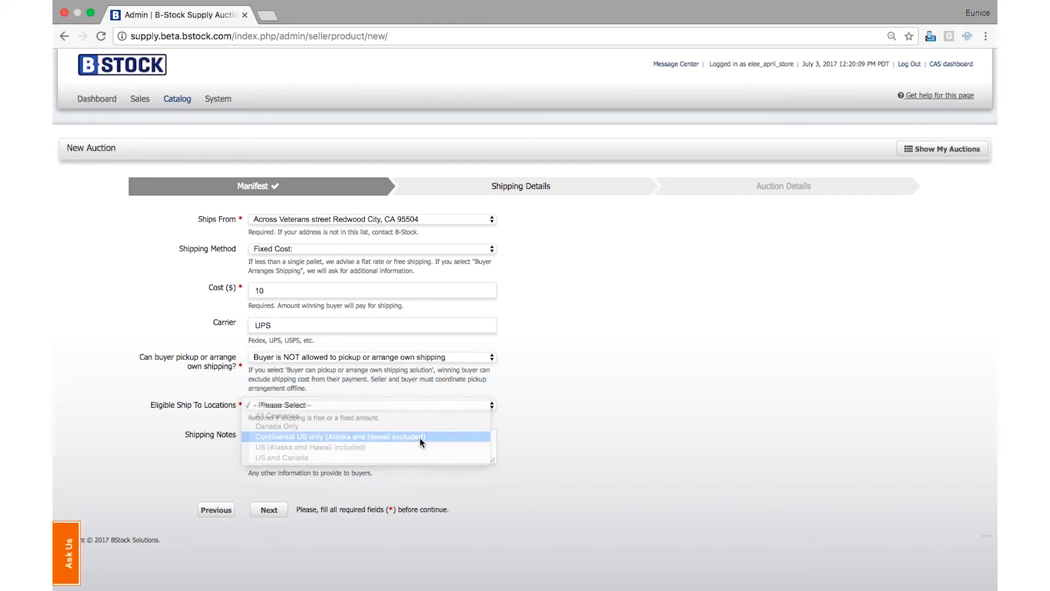
pyautogui.click(339, 437)
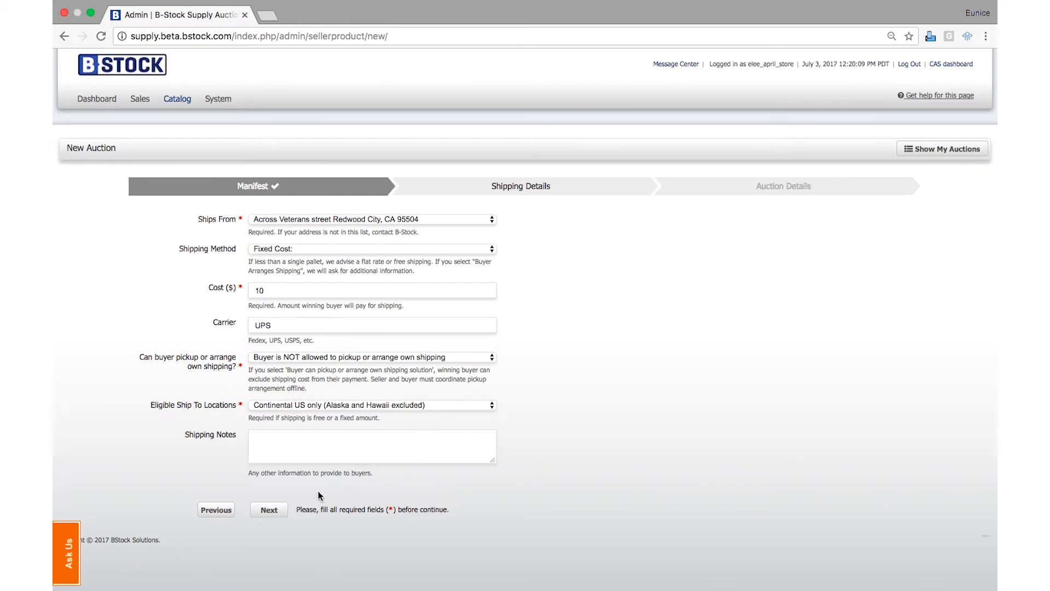
# - Continue to Auction Details and enter the title 'Wireless Speakers'
pyautogui.click(269, 508)
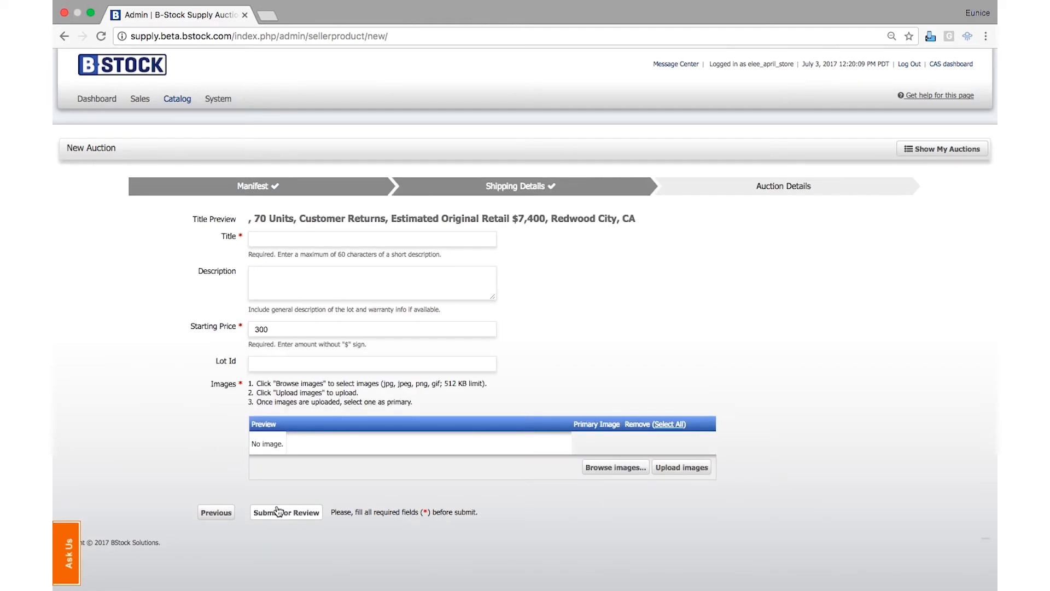
pyautogui.write('Wireless Speakers')
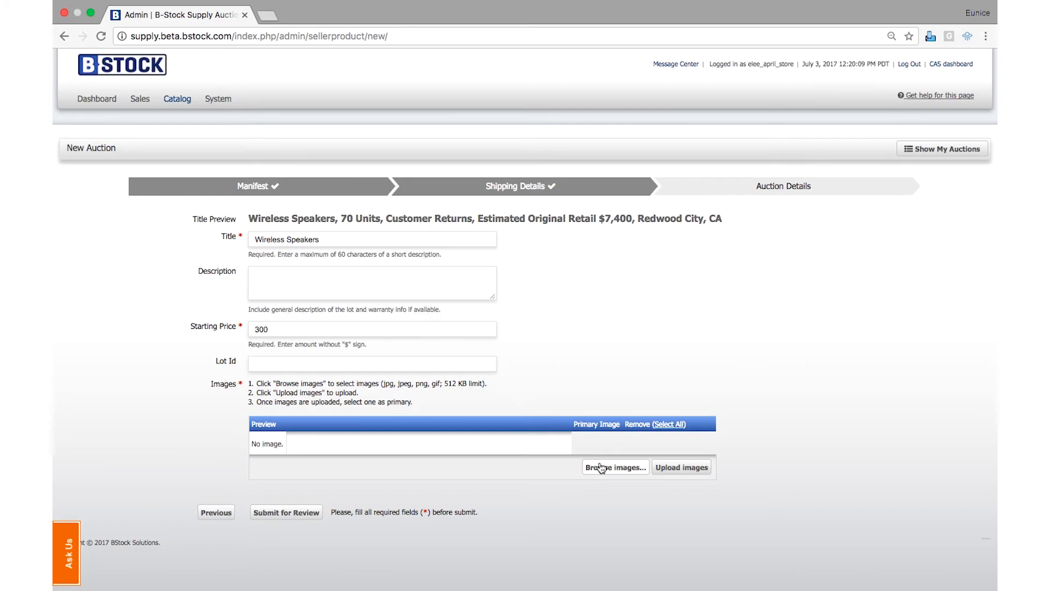
# - Upload speakers-1.png and speakers-2.png as the auction's product images
pyautogui.click(614, 467)
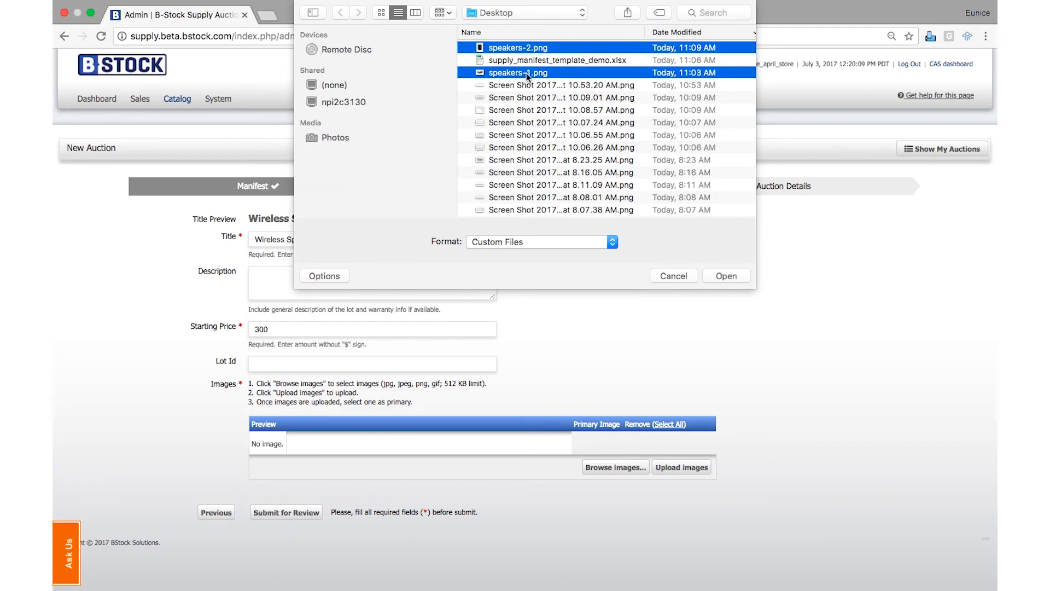
pyautogui.click(726, 276)
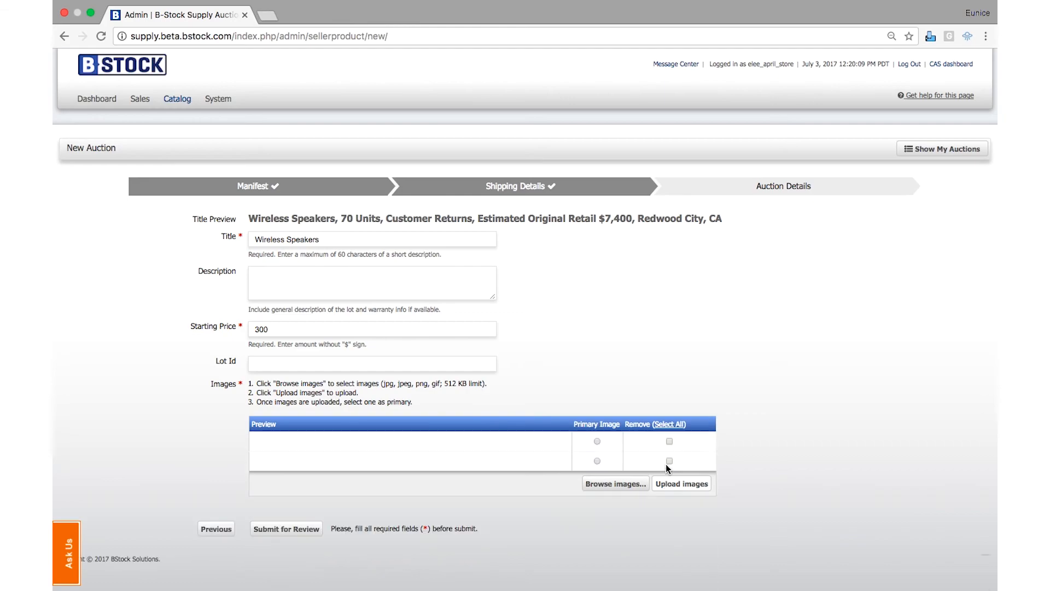
pyautogui.click(681, 483)
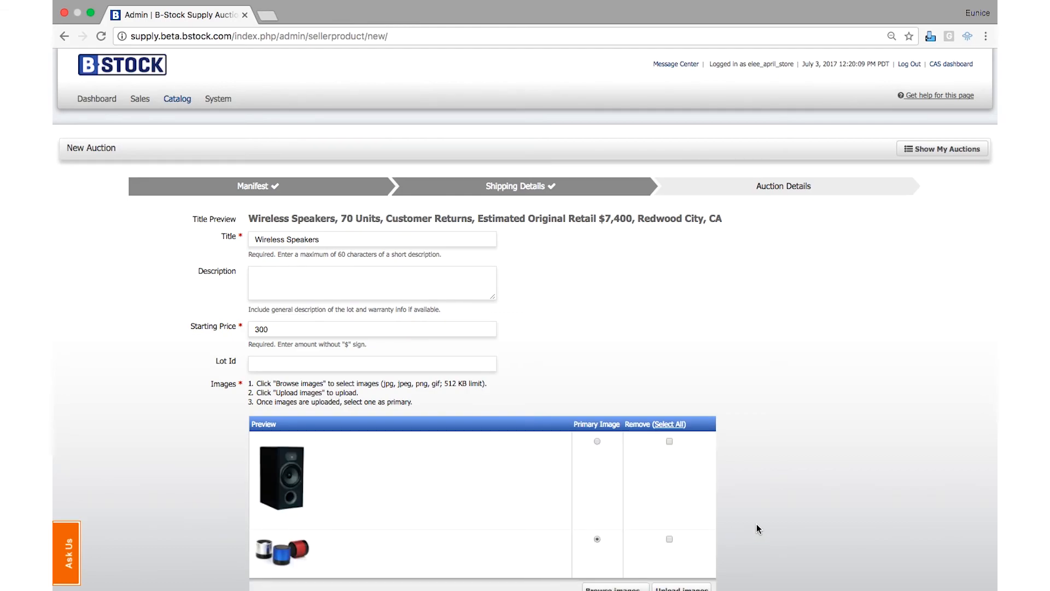
pyautogui.scroll(-3)
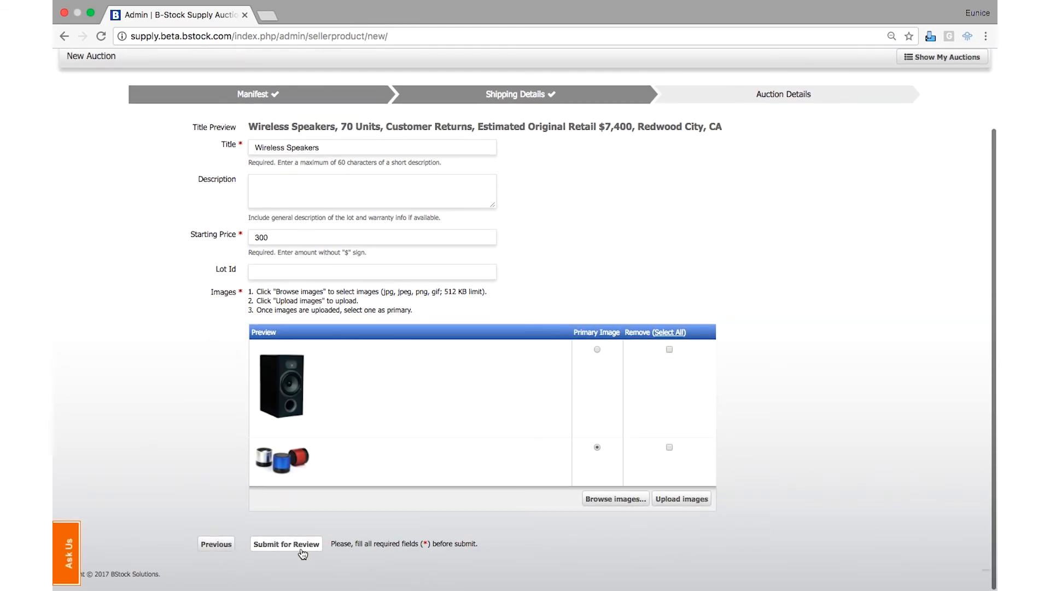